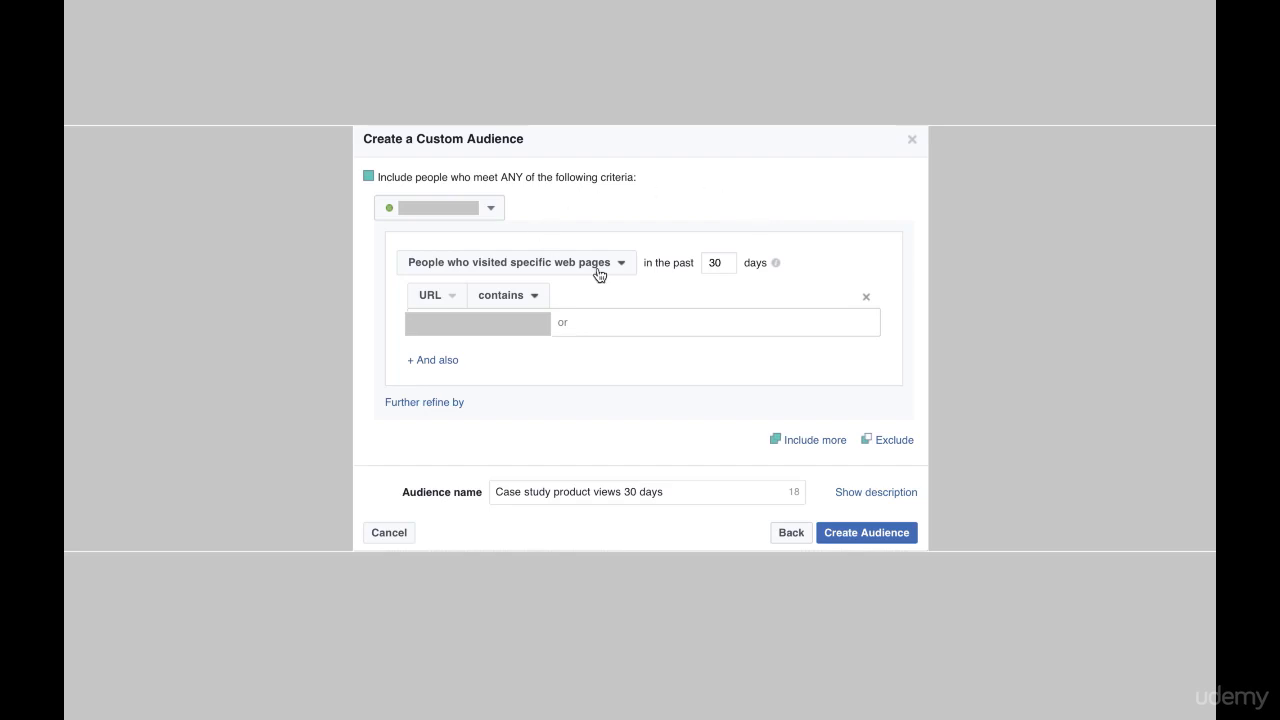
{"action": "mouse_move", "coordinate": [742, 170]}
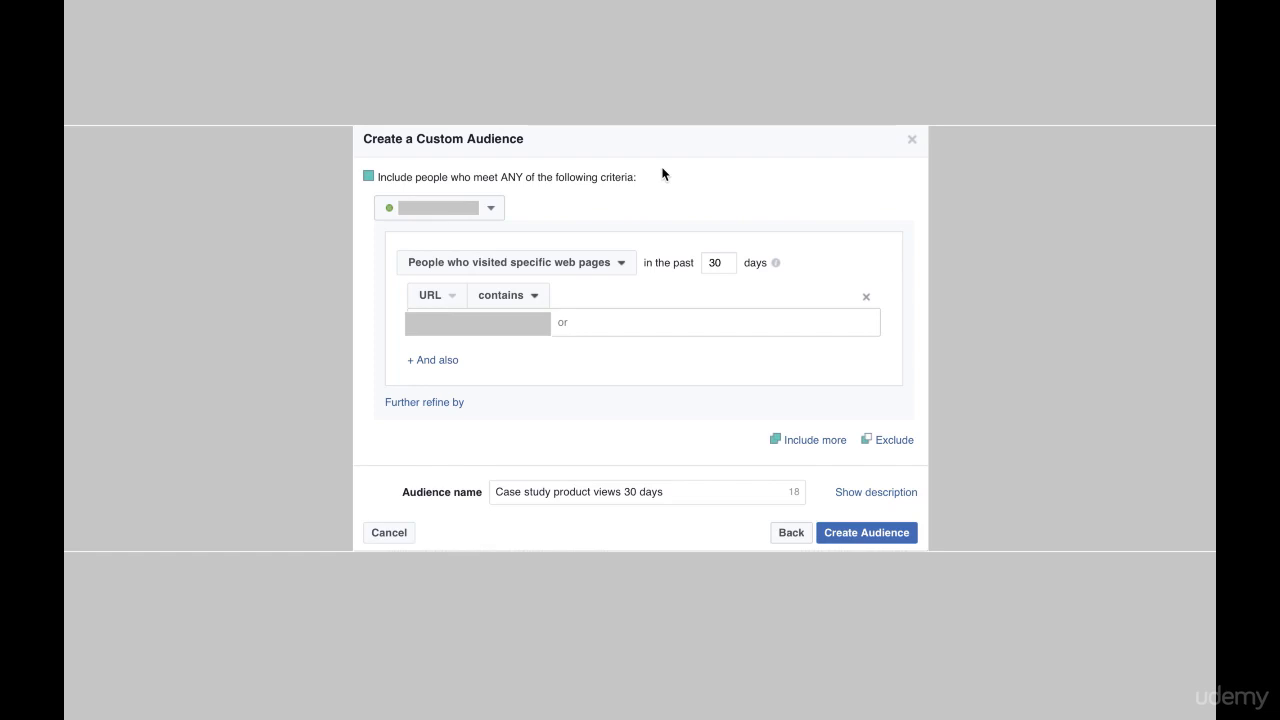
{"action": "mouse_move", "coordinate": [638, 224]}
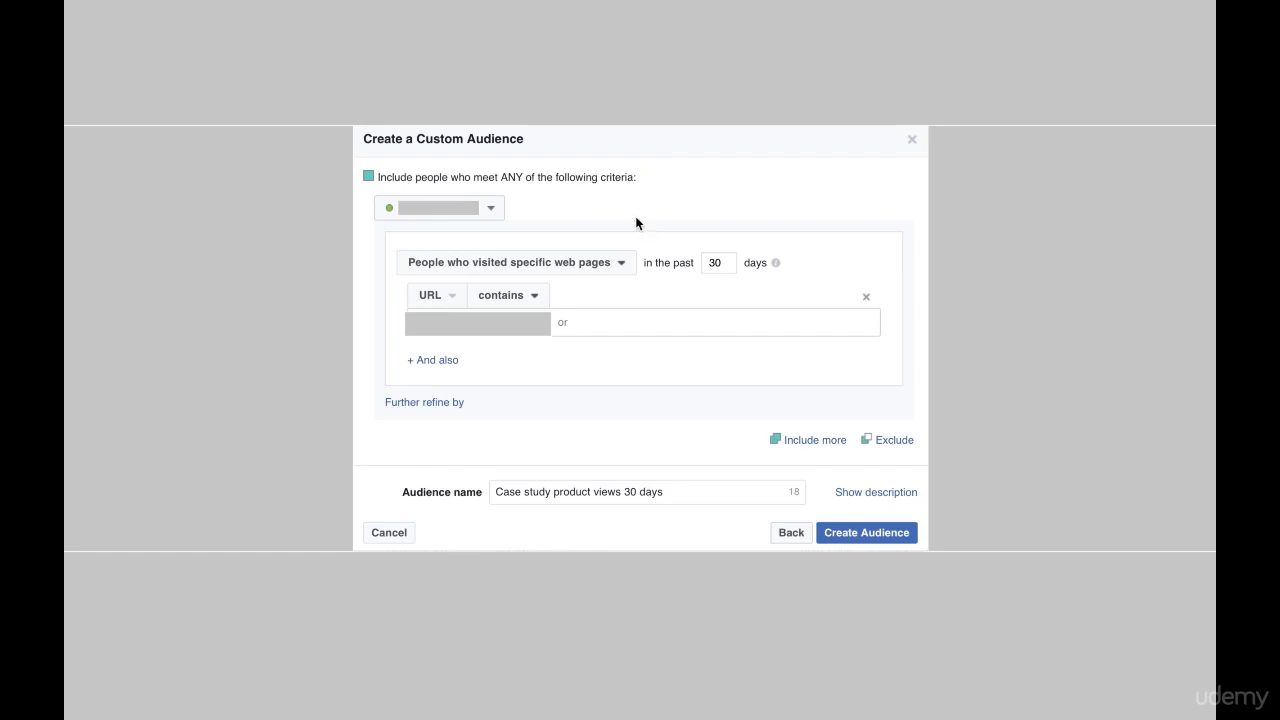
{"action": "mouse_move", "coordinate": [538, 272]}
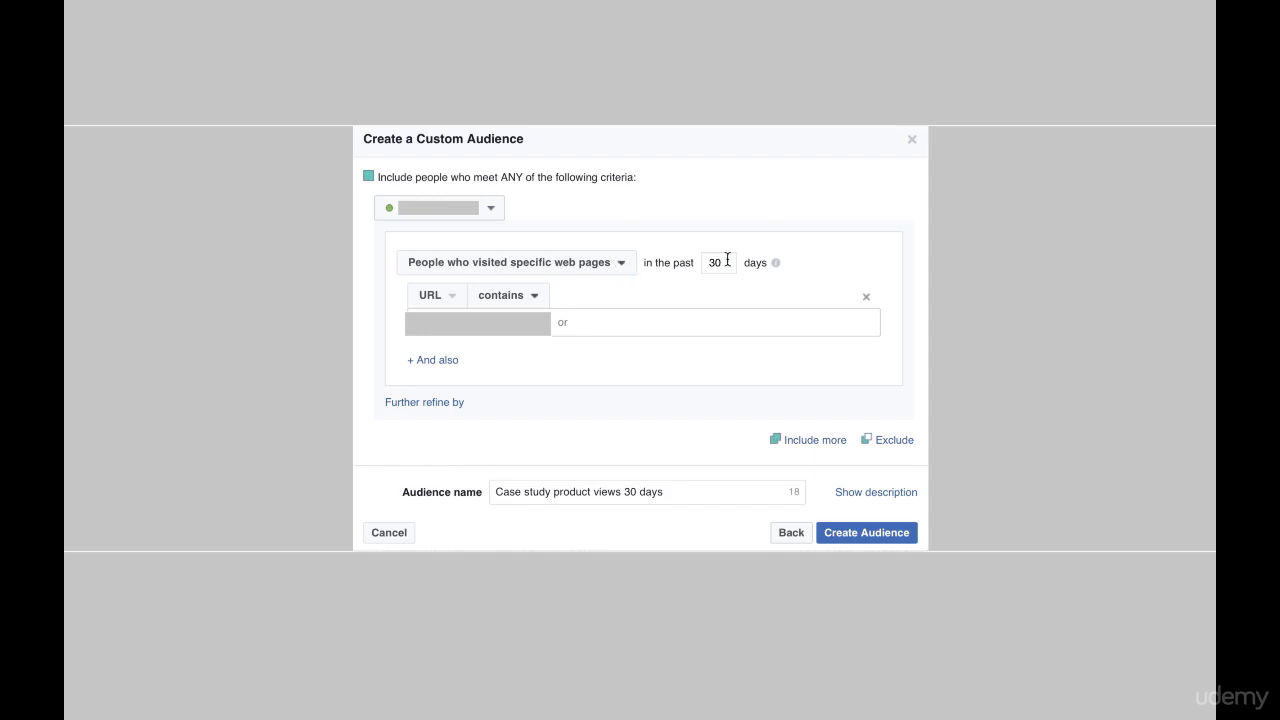
{"action": "mouse_move", "coordinate": [452, 304]}
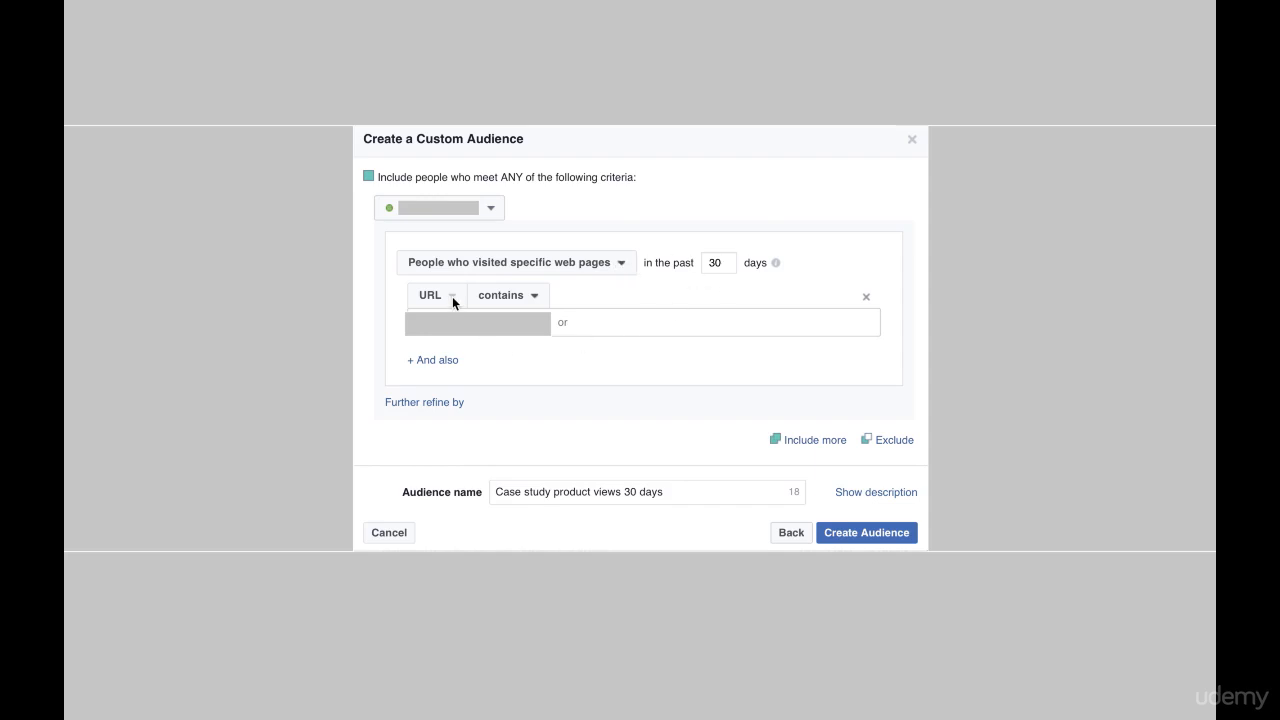
{"action": "mouse_move", "coordinate": [530, 296]}
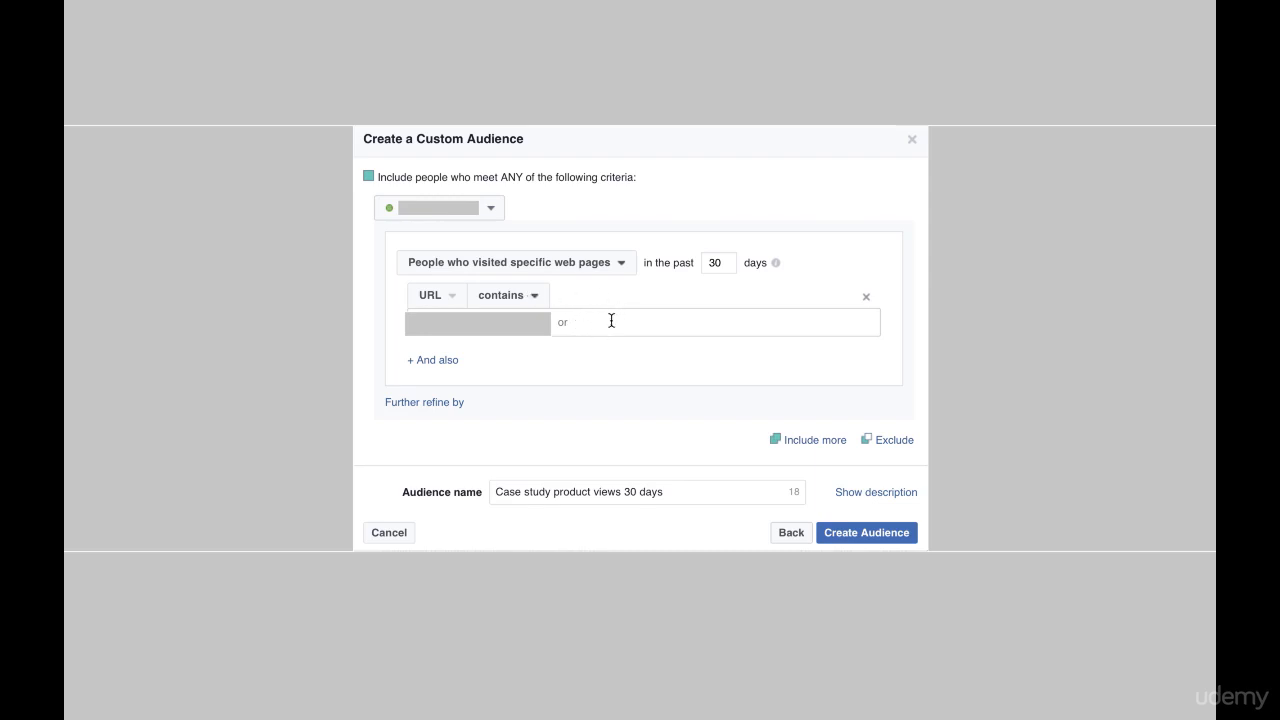
{"action": "mouse_move", "coordinate": [416, 342]}
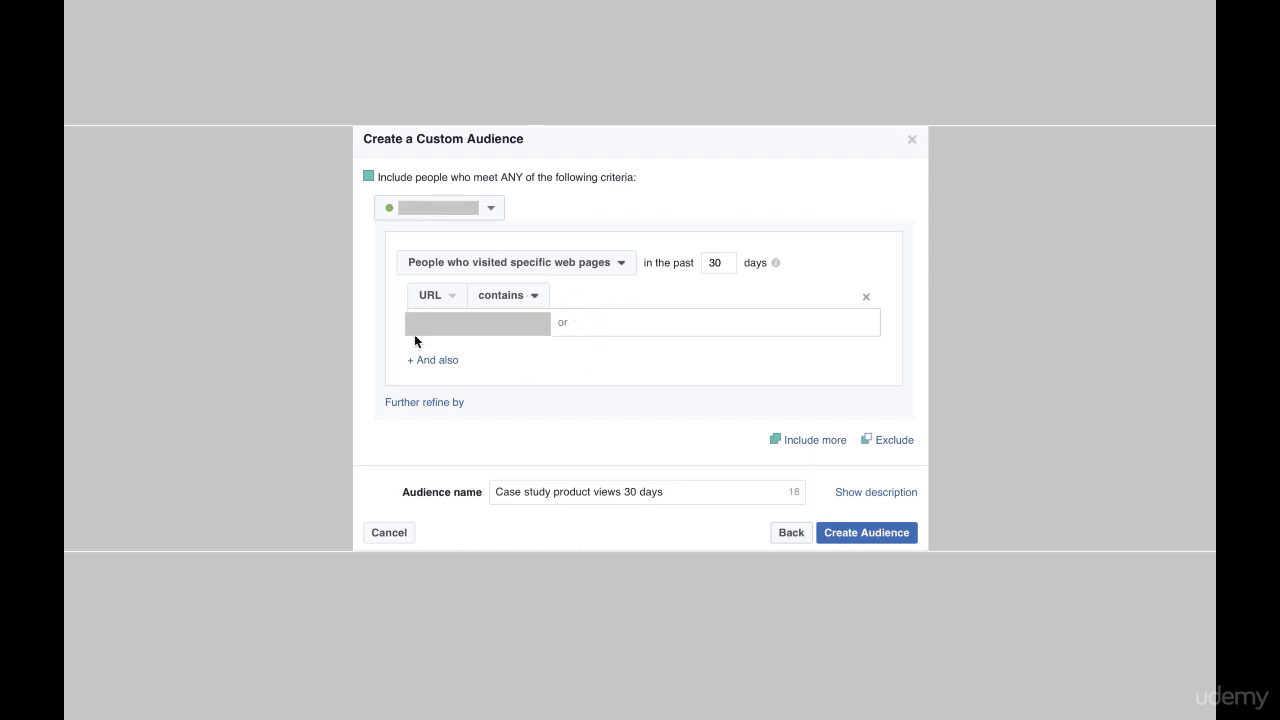
{"action": "mouse_move", "coordinate": [482, 340]}
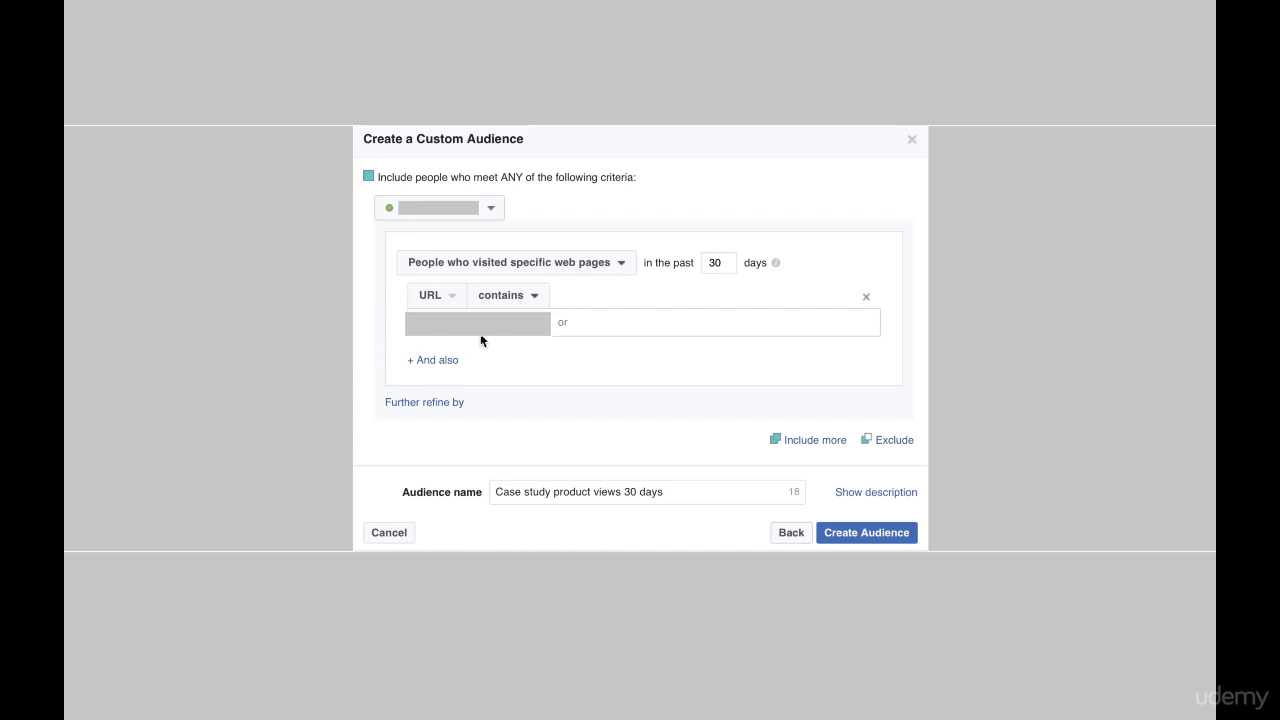
{"action": "mouse_move", "coordinate": [512, 348]}
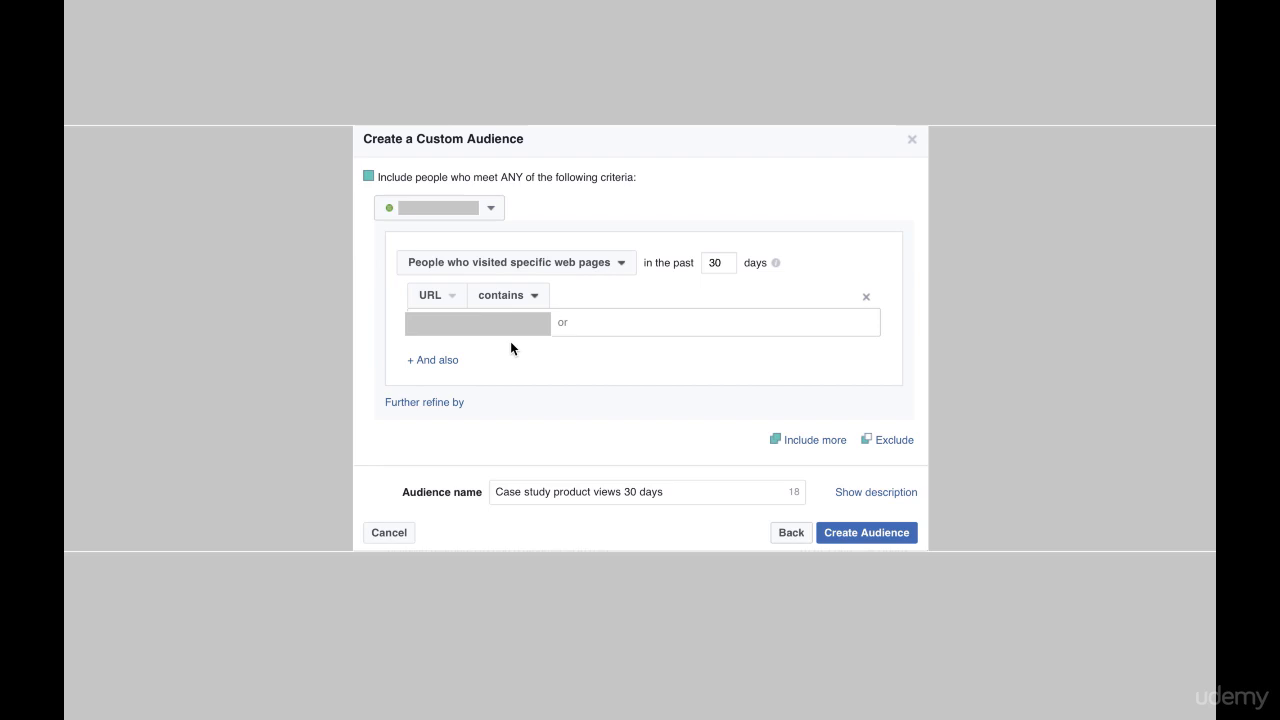
{"action": "mouse_move", "coordinate": [584, 328]}
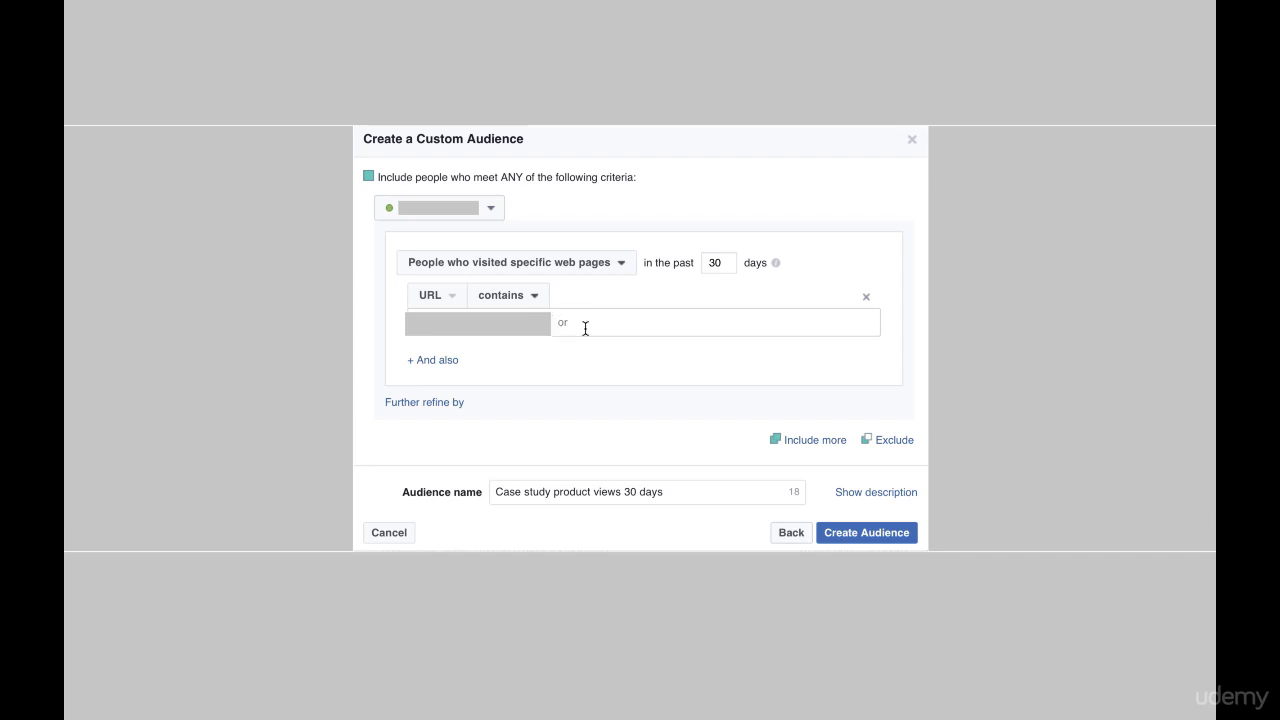
{"action": "type", "text": "product-name-"}
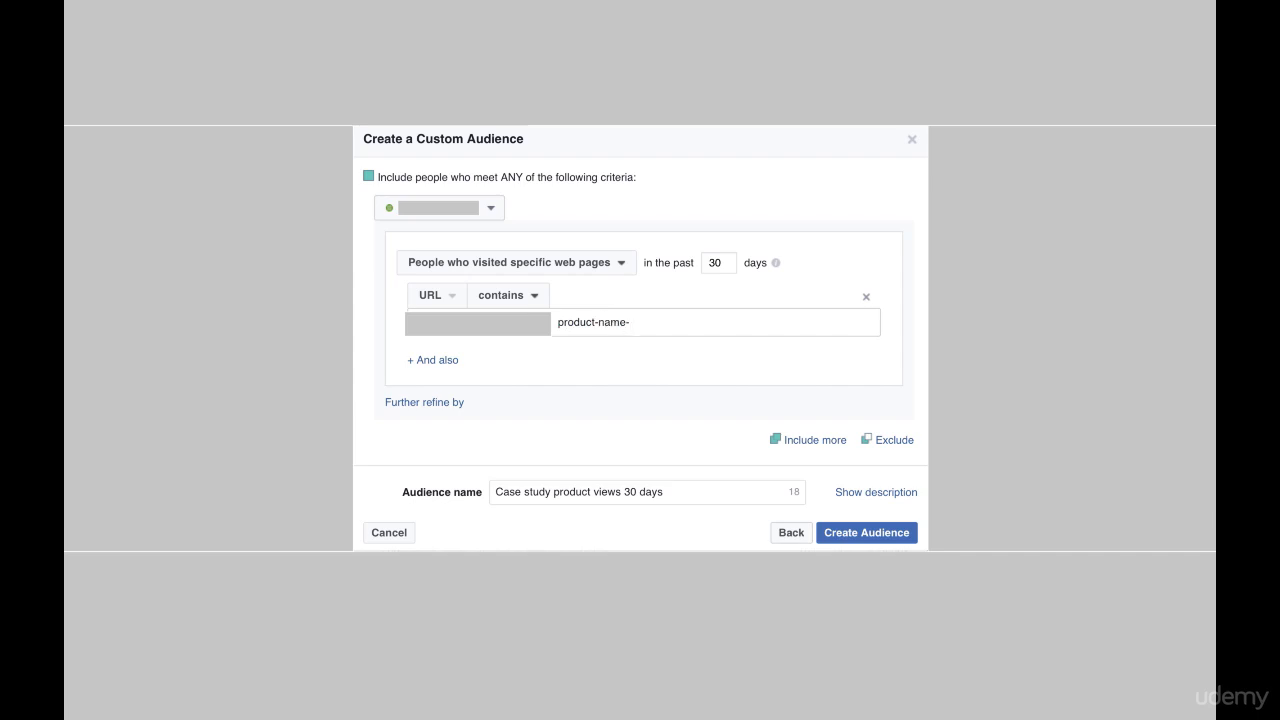
{"action": "type", "text": "example"}
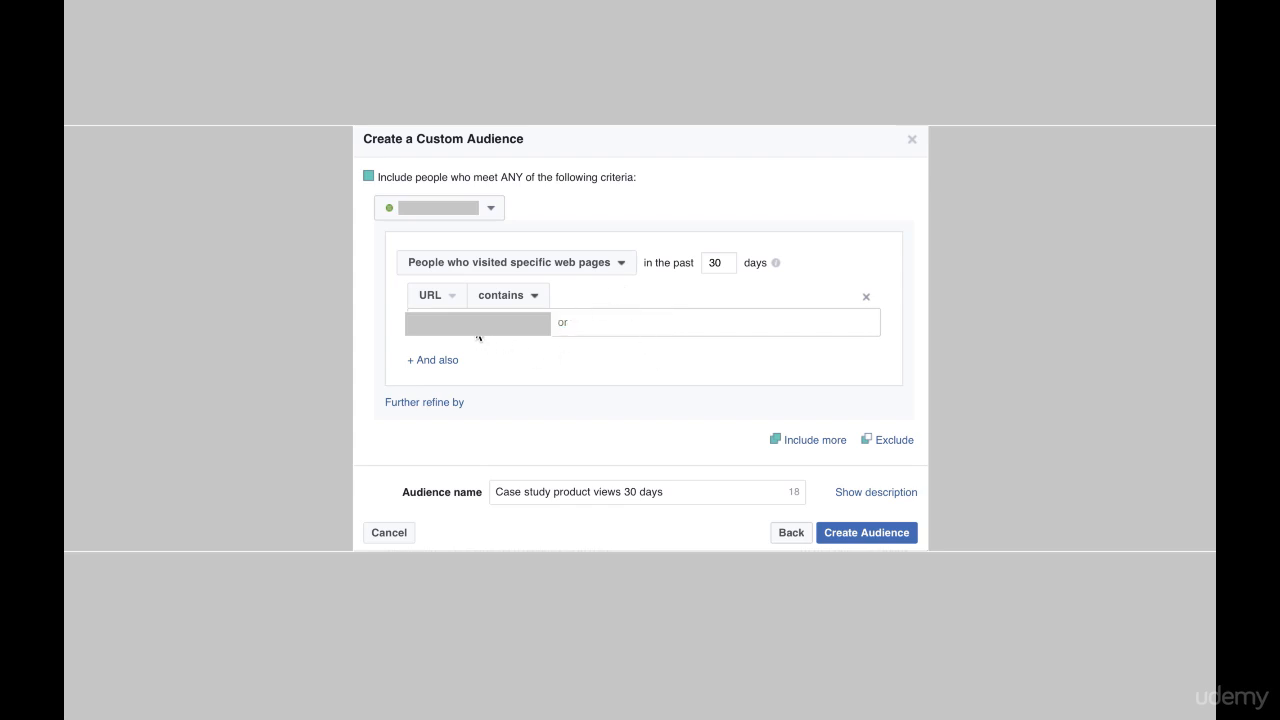
{"action": "mouse_move", "coordinate": [524, 340]}
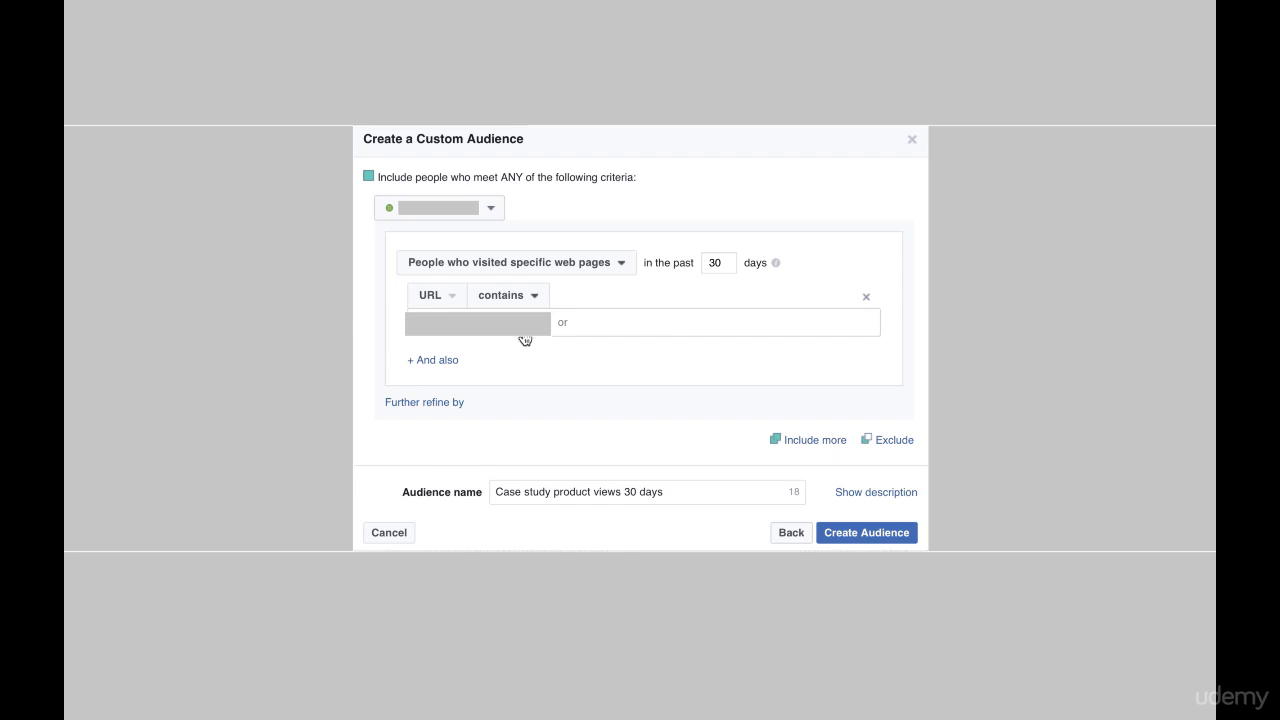
{"action": "mouse_move", "coordinate": [472, 306]}
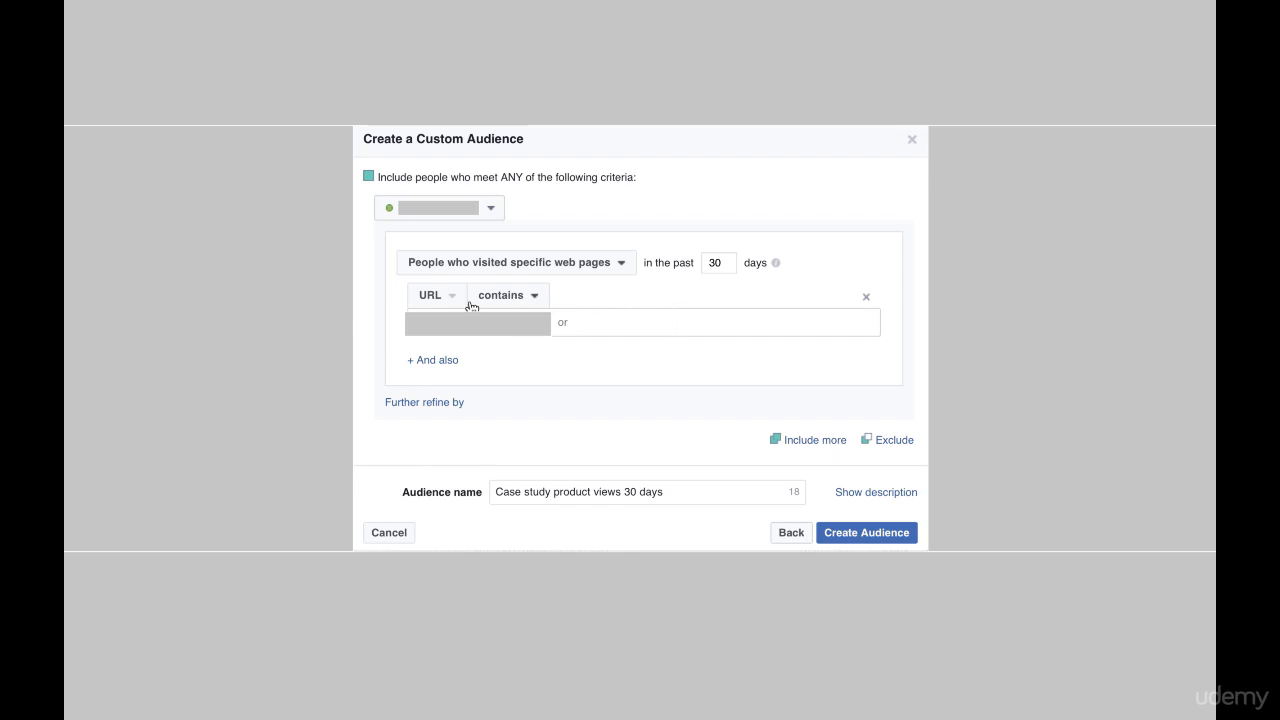
{"action": "mouse_move", "coordinate": [686, 292]}
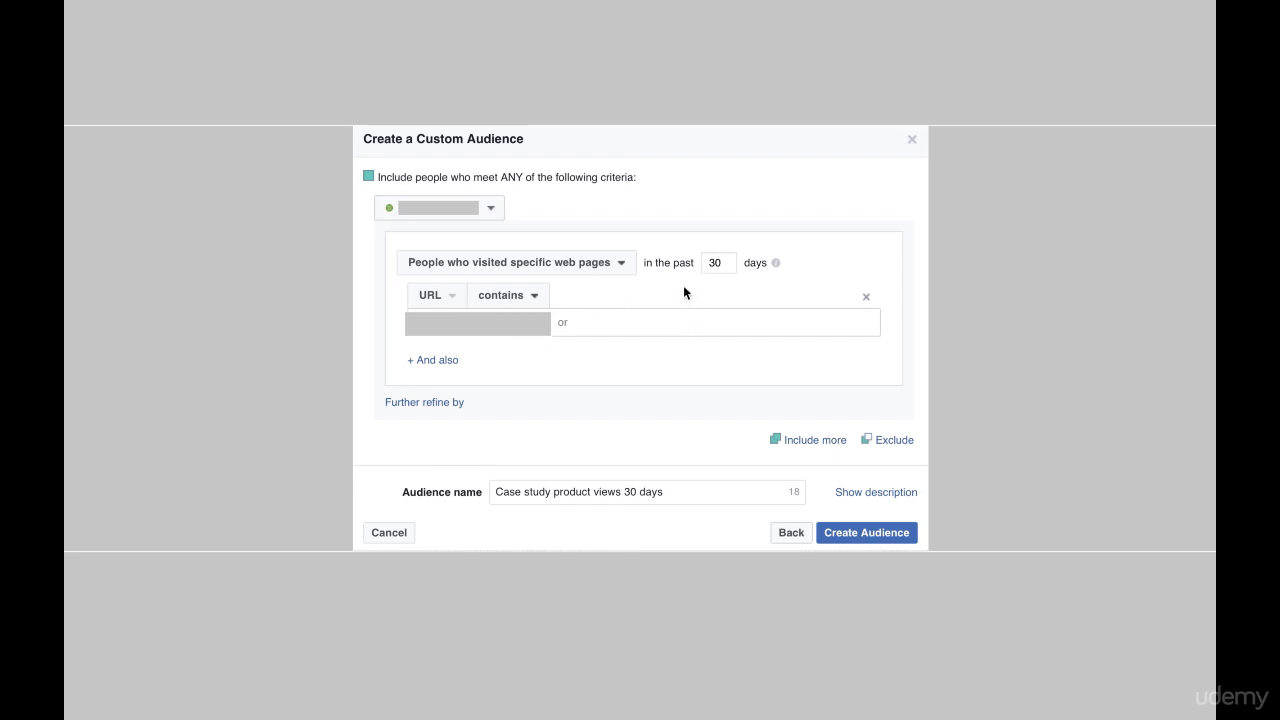